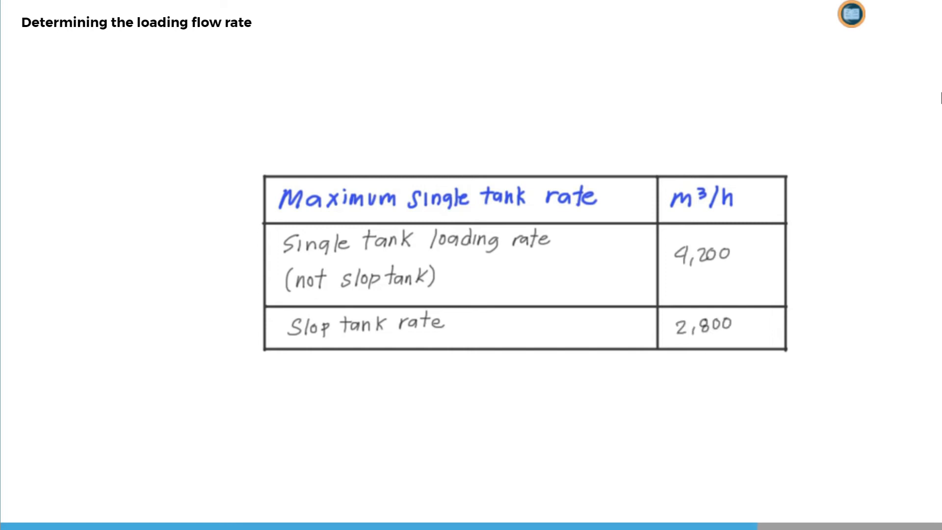
- Advance from the rate table to the 3D scene of the tanker moored alongside the loading jetty
click(721, 264)
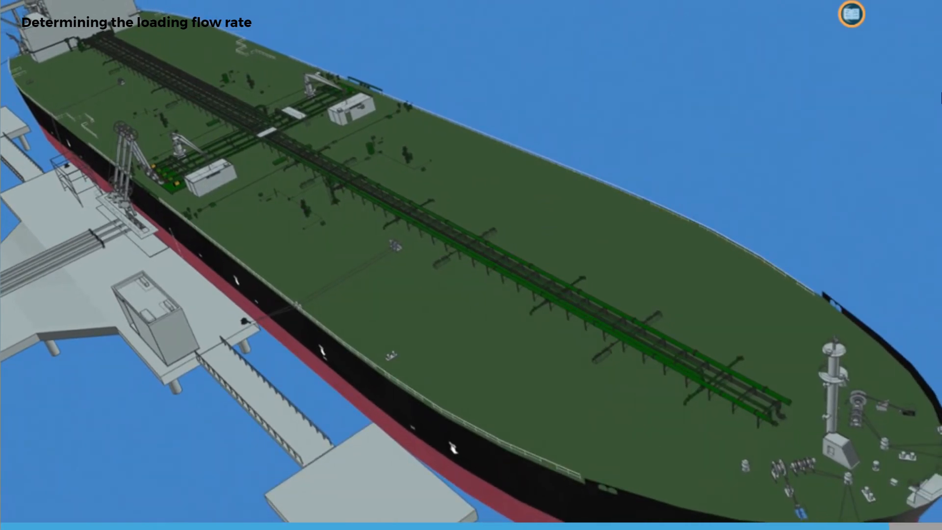
mouse_move(877, 100)
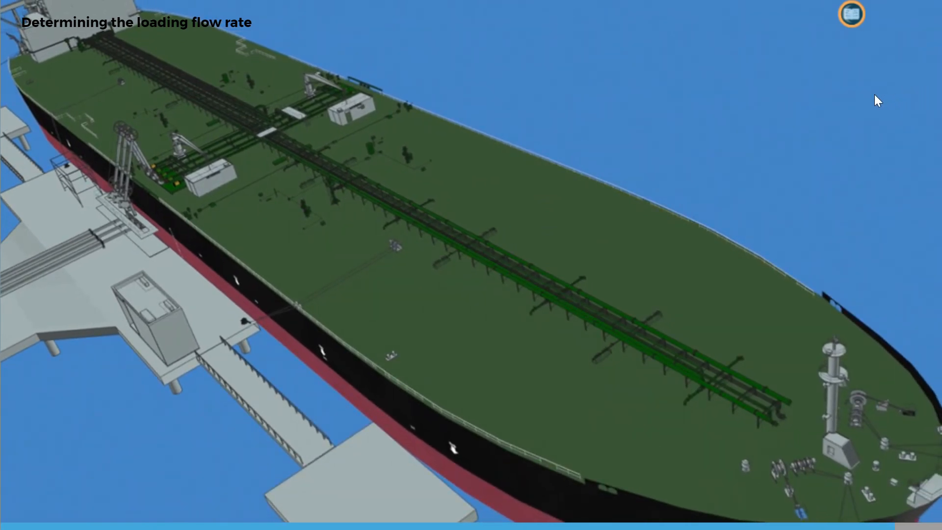